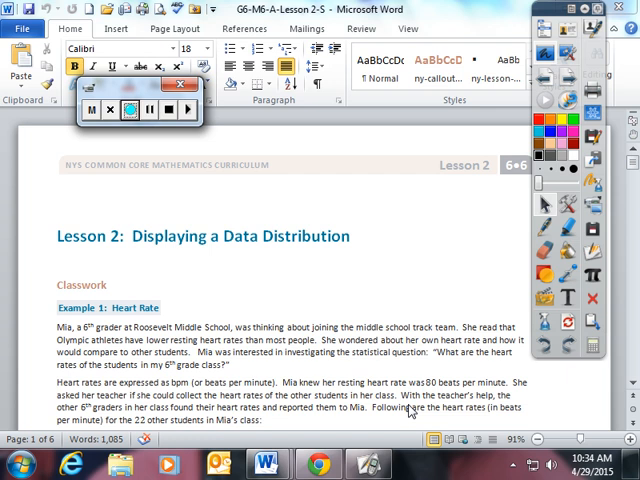
Scroll down to Example 1's heart-rate statistical question.
scroll("down", 3)
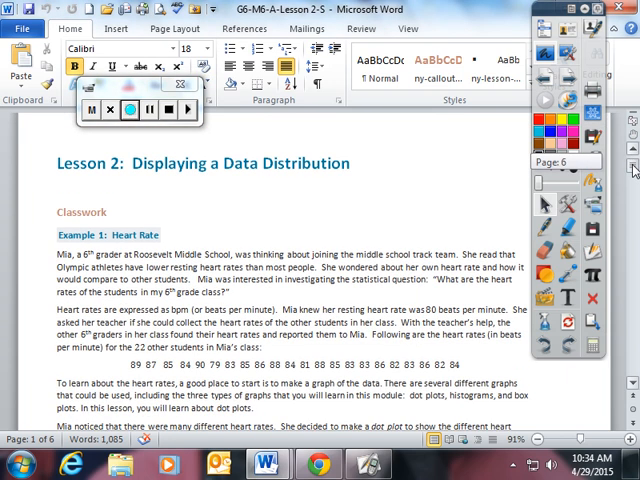
scroll("down", 3)
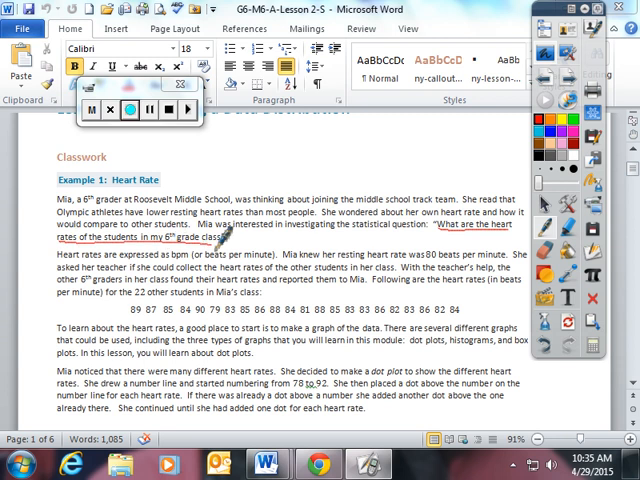
Write a red 'Step 1' label beside the heart-rate statistical question.
left_click_drag(230, 240, 258, 232)
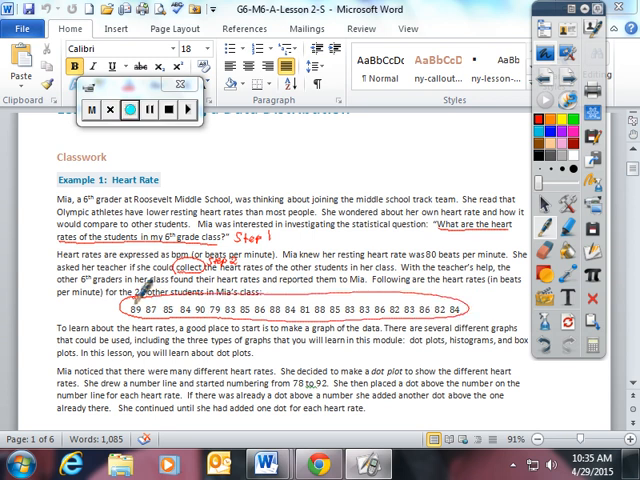
left_click(128, 110)
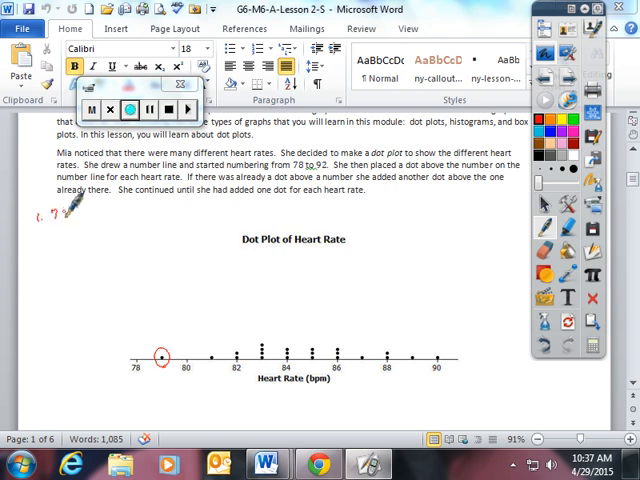
Write 79 as answer 1 and mark 90 as the highest heart rate.
left_click_drag(55, 220, 80, 210)
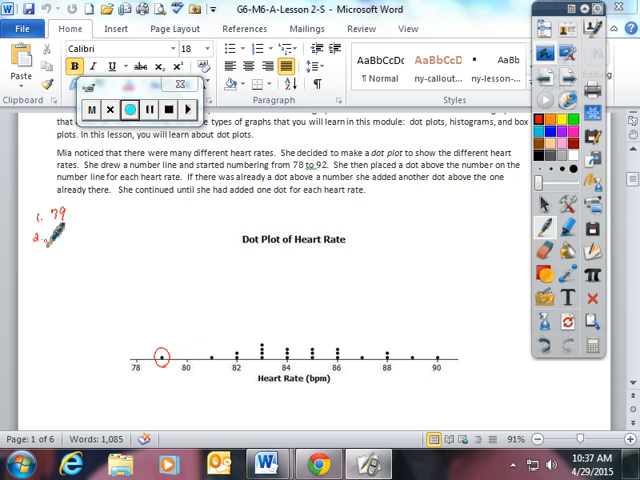
left_click_drag(50, 230, 440, 358)
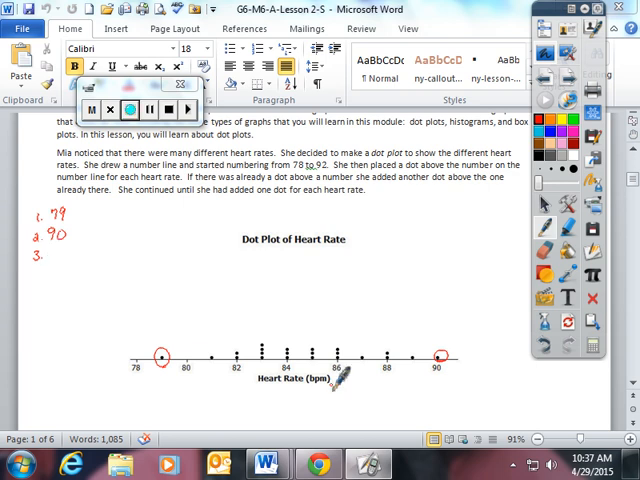
Write 5 as answer 3 and slash dots while counting for answer 4.
left_click_drag(335, 390, 390, 305)
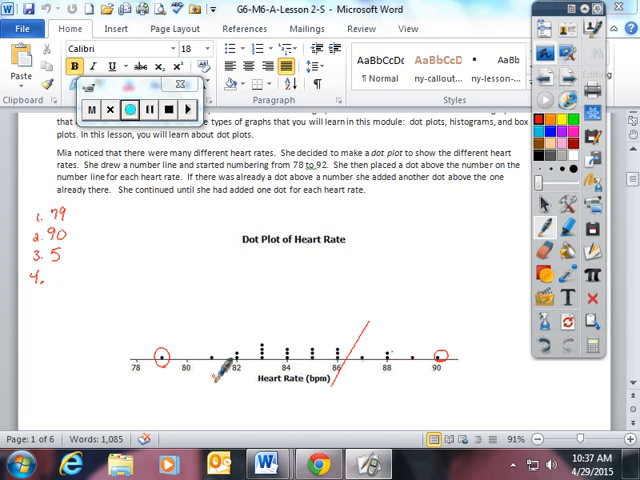
left_click_drag(215, 385, 265, 315)
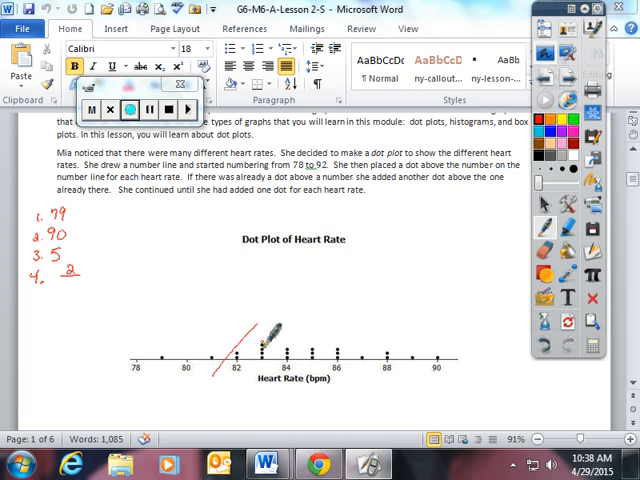
left_click(128, 108)
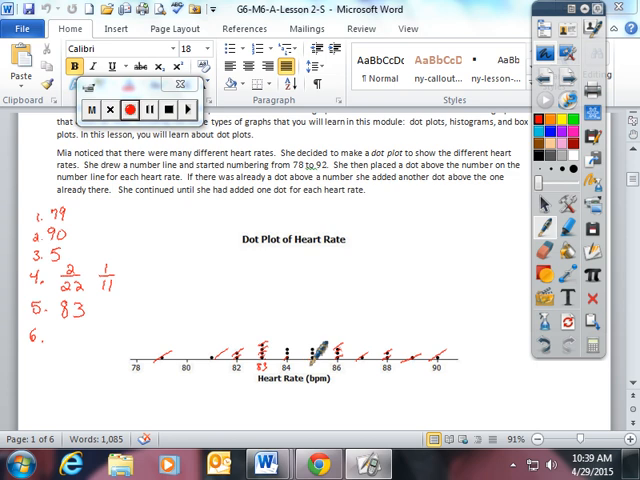
Write 84.5 as the sixth answer and circle it.
left_click_drag(290, 345, 305, 325)
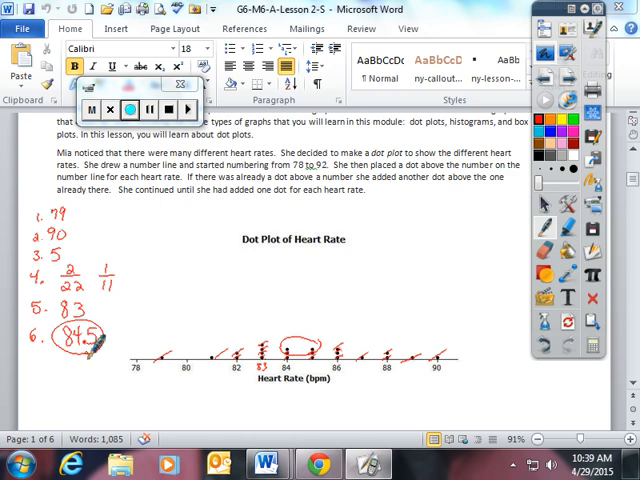
left_click_drag(30, 360, 45, 375)
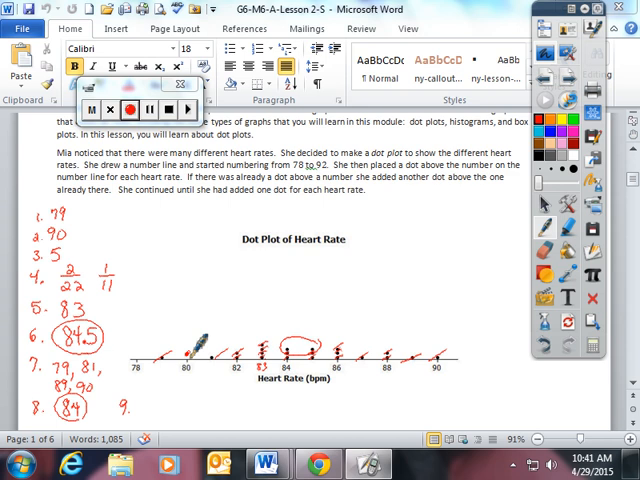
Add a red pen stroke to the answers beside the Heart Rate dot plot.
left_click_drag(200, 335, 182, 351)
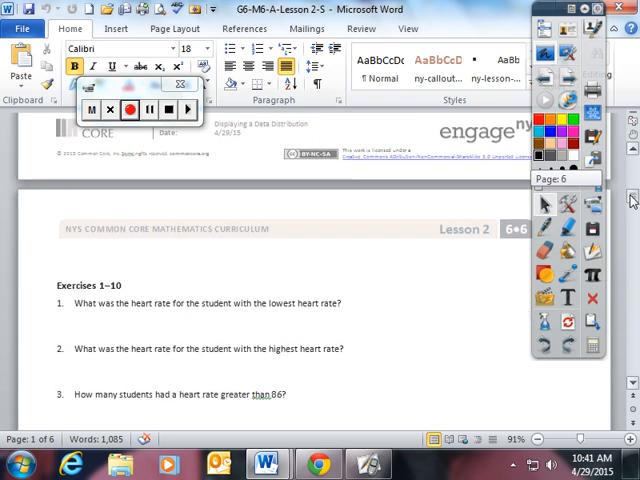
scroll("down", 3)
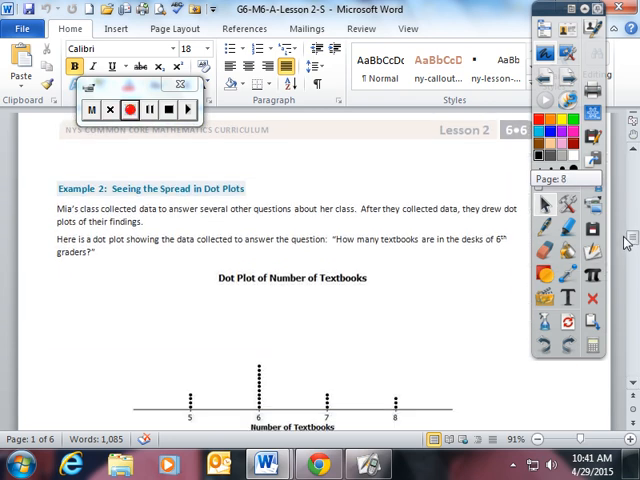
scroll("down", 3)
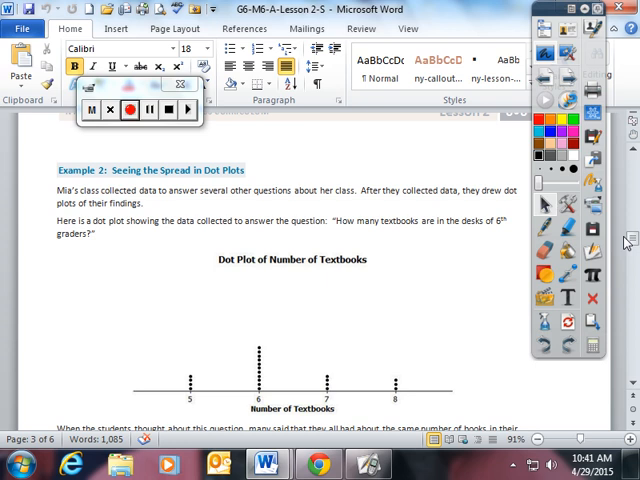
mouse_move(129, 109)
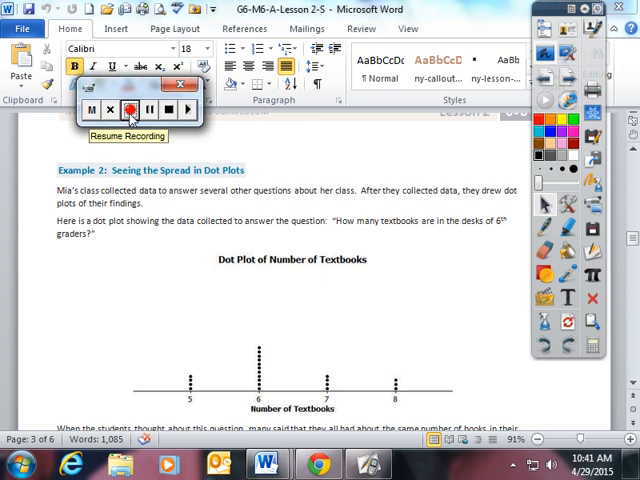
left_click(130, 109)
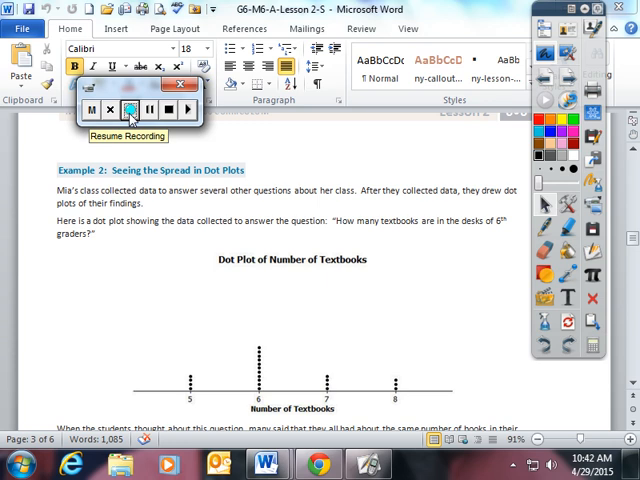
mouse_move(131, 108)
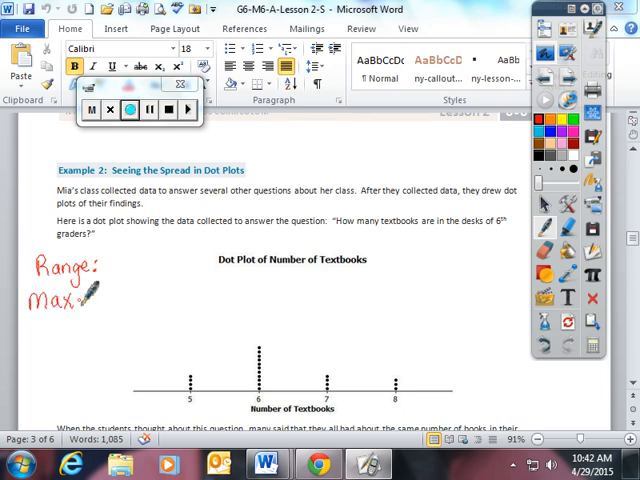
Write 'Range: Max − Min' in red and circle the textbooks question.
left_click_drag(76, 298, 118, 300)
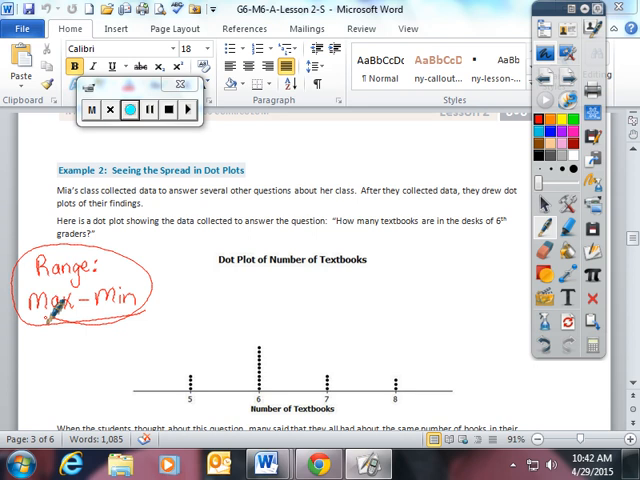
left_click_drag(330, 222, 470, 228)
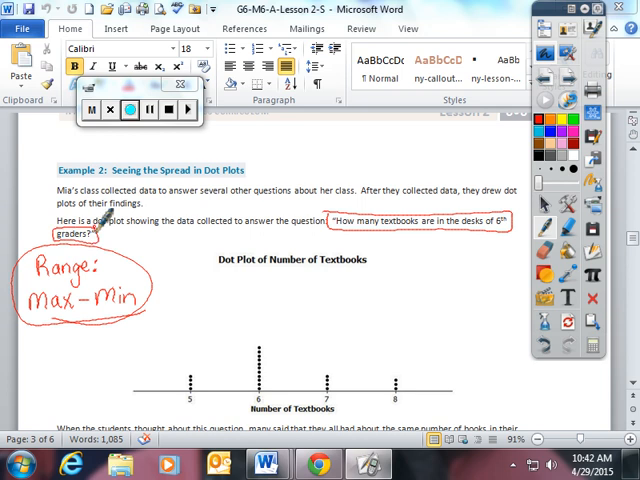
Circle 5 and 8 on the textbook dot plot and write 8 − 5.
left_click(129, 109)
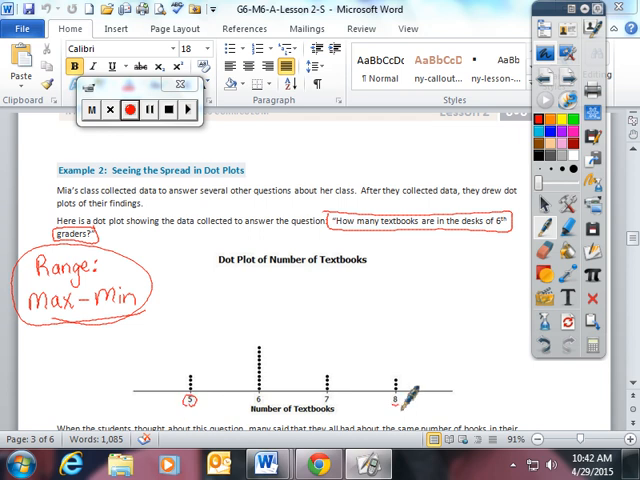
left_click_drag(398, 388, 388, 402)
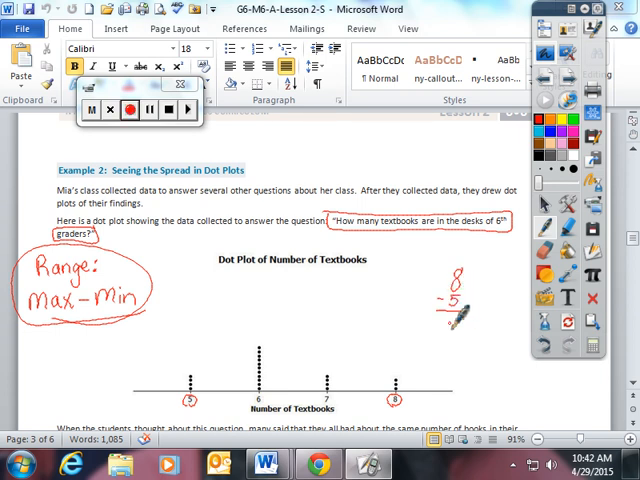
left_click_drag(450, 320, 460, 330)
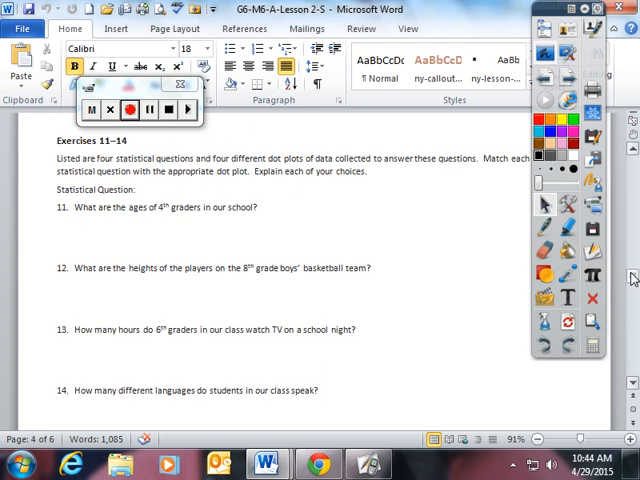
Scroll past Exercises 11–14 toward Dot plots A through D.
scroll("down", 3)
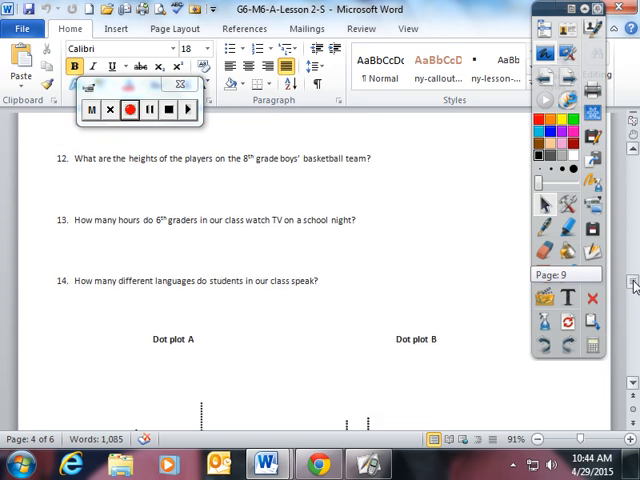
scroll("down", 3)
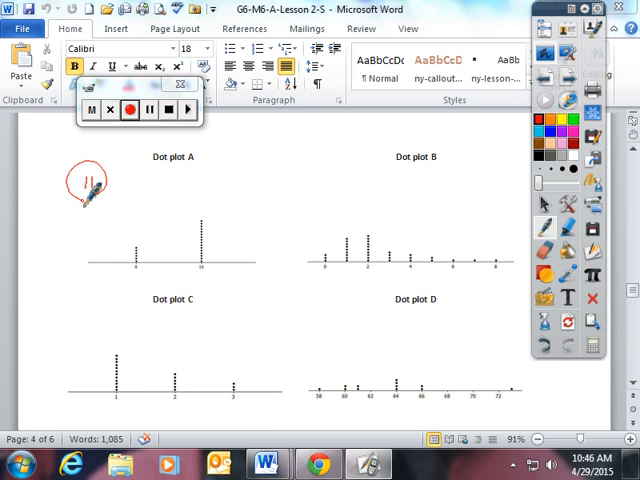
Begin marking Dot plot A as the match for question 11.
left_click(125, 109)
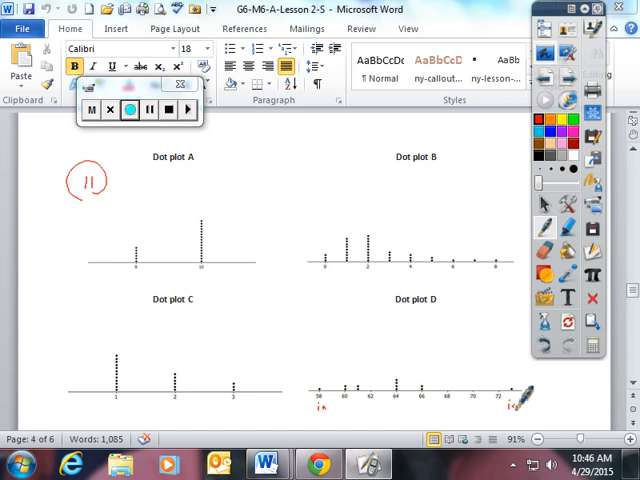
mouse_move(352, 305)
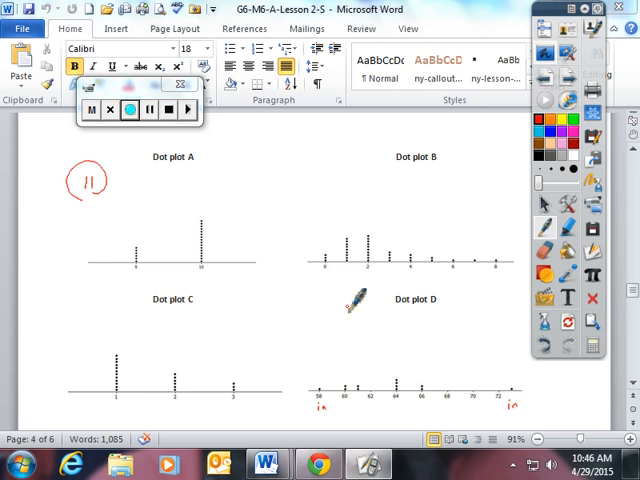